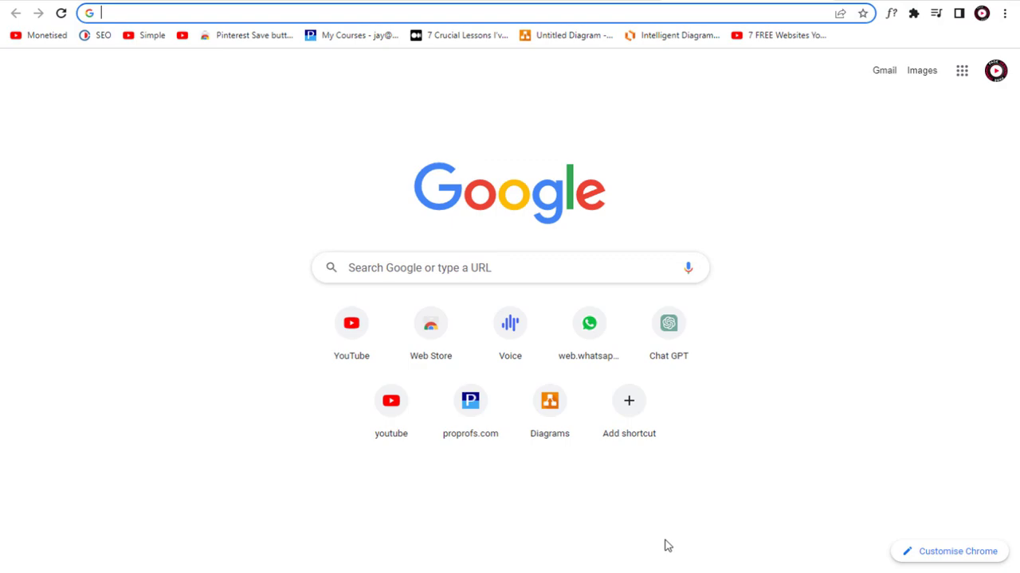
Step: Search Google for 'capcut' and open the capcut.com 'All-in-one video editor' result
{"action": "left_click", "coordinate": [509, 268]}
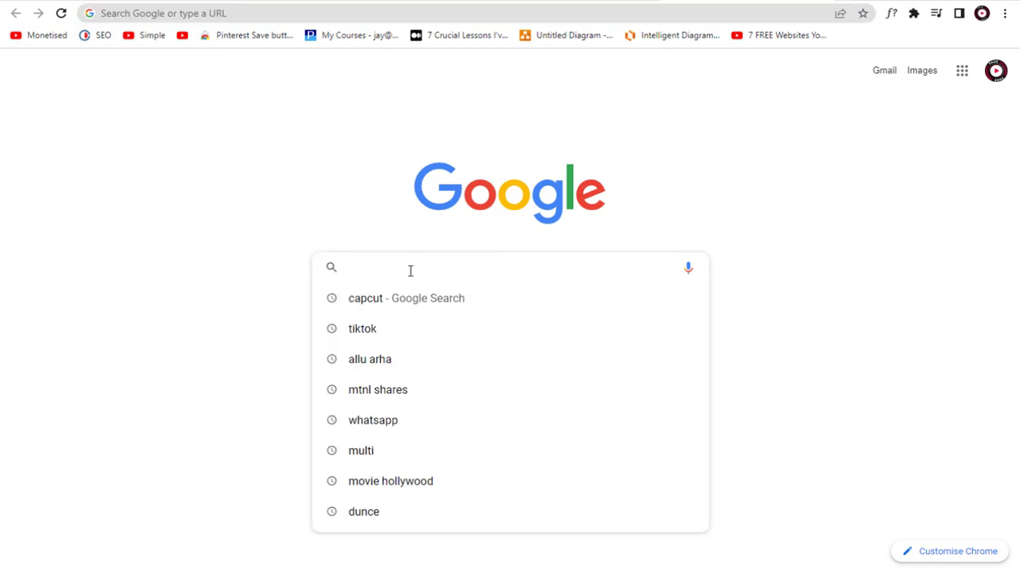
{"action": "type", "text": "capcut"}
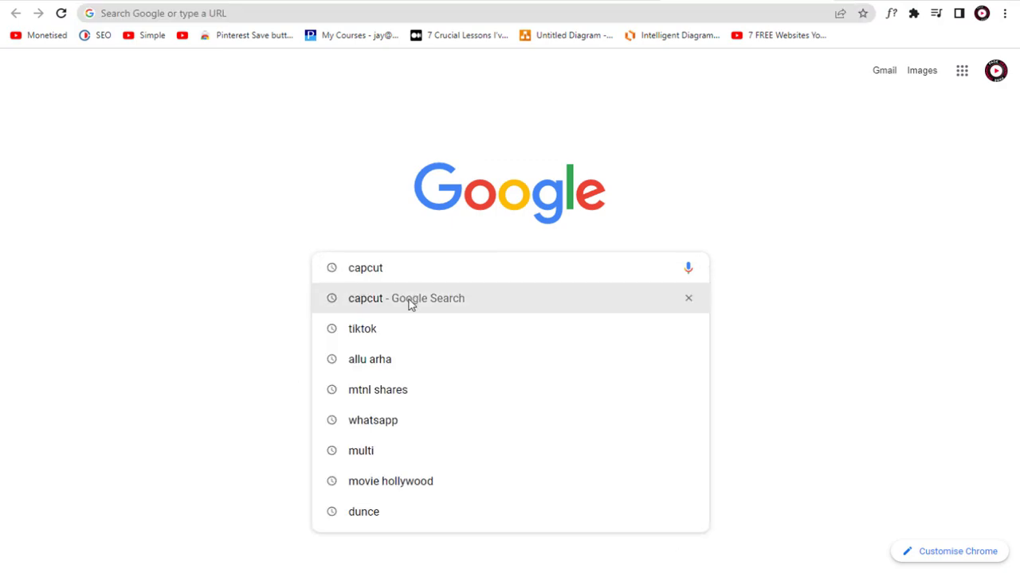
{"action": "left_click", "coordinate": [406, 298]}
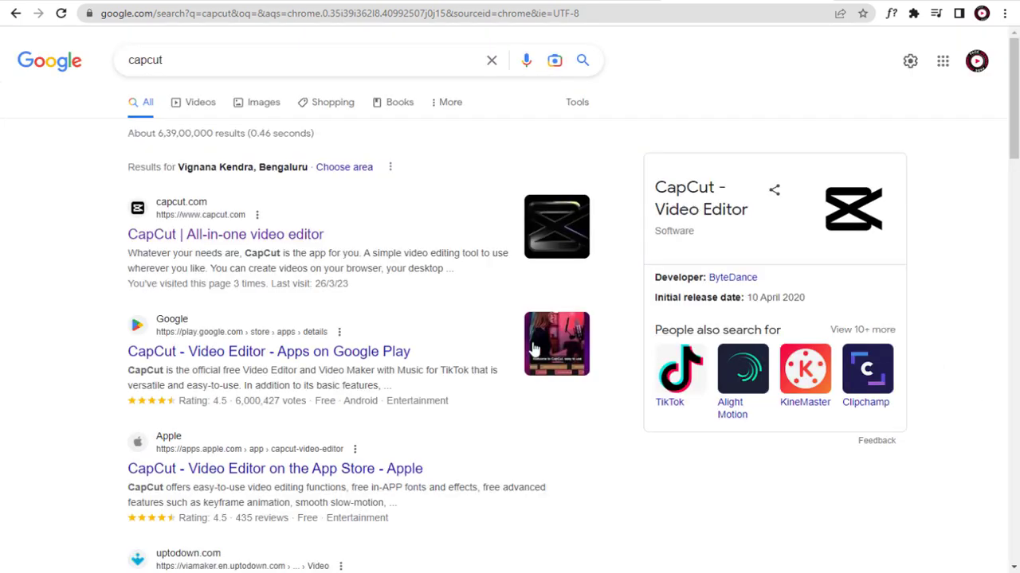
{"action": "mouse_move", "coordinate": [226, 234]}
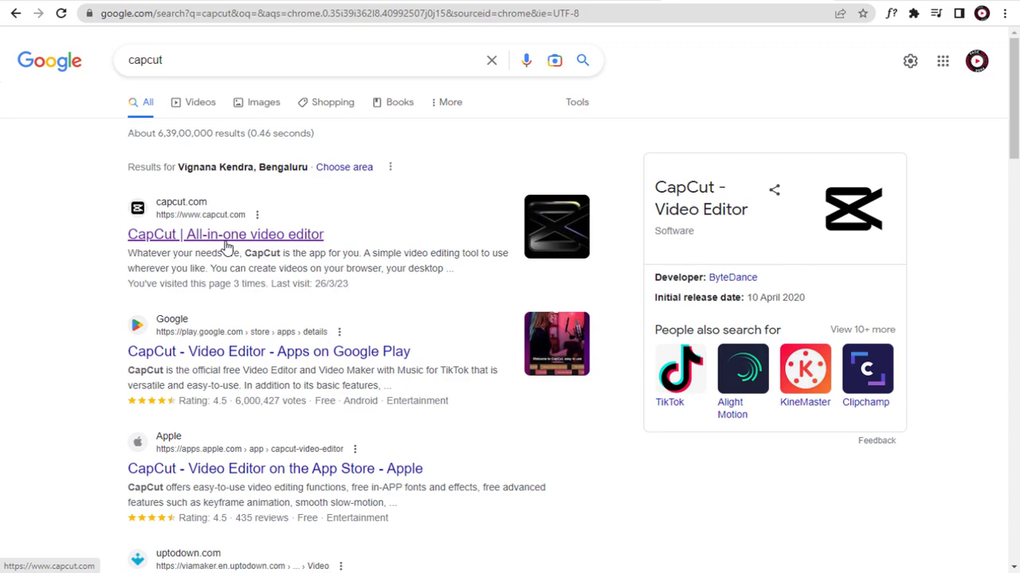
{"action": "left_click", "coordinate": [225, 235]}
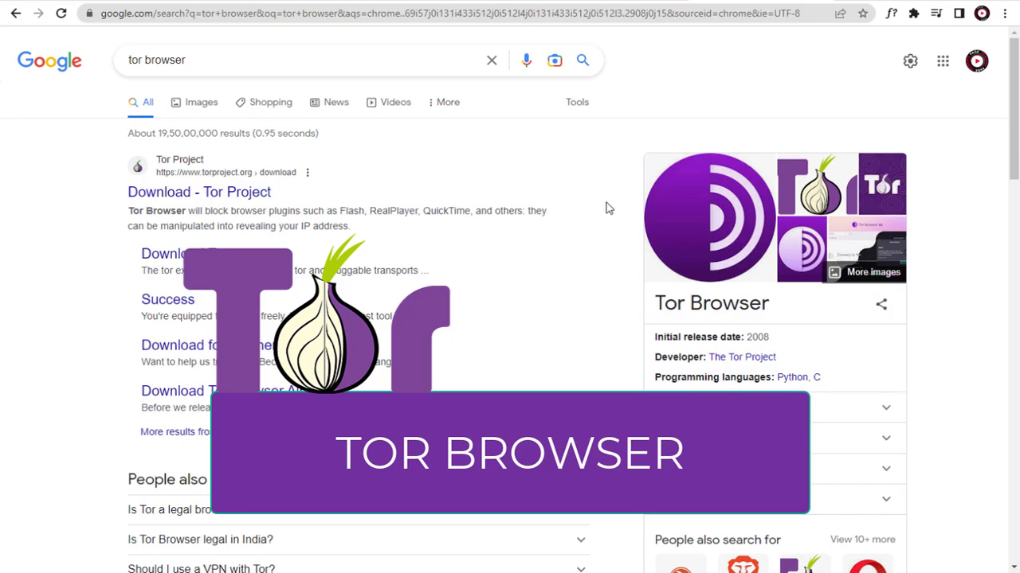
Step: Open the 'Download - Tor Project' result from torproject.org
{"action": "left_click", "coordinate": [198, 192]}
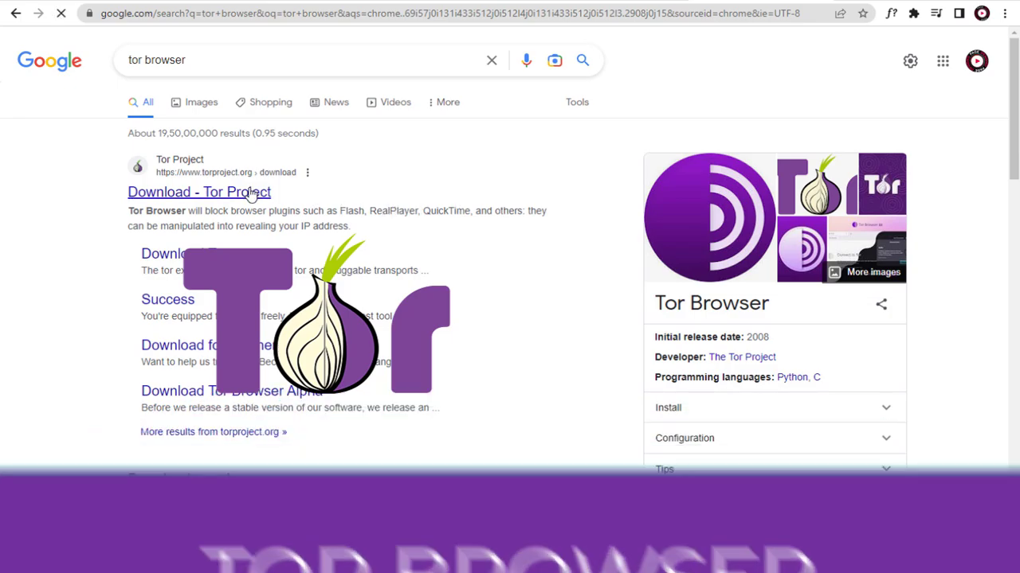
{"action": "left_click", "coordinate": [198, 192]}
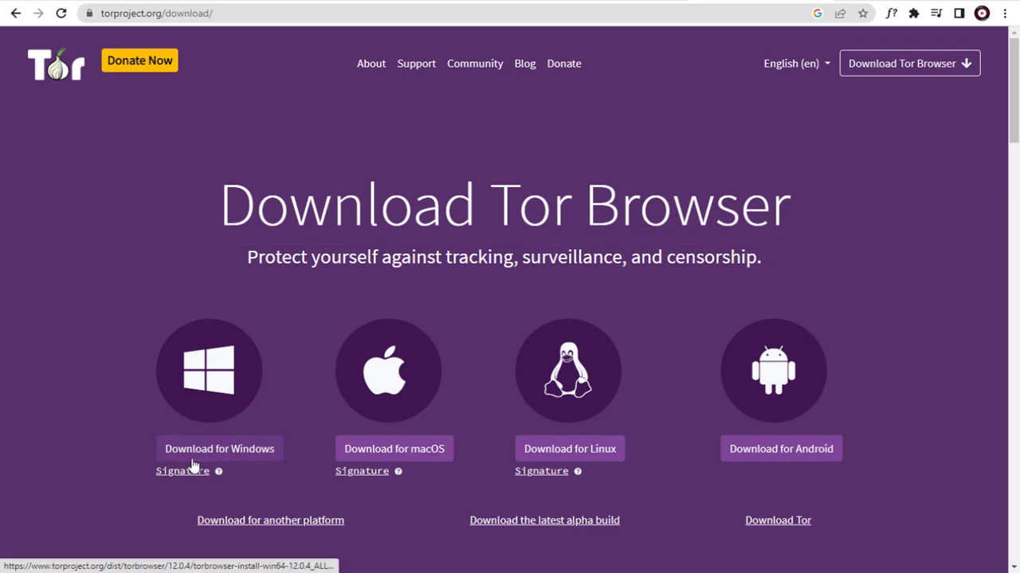
{"action": "mouse_move", "coordinate": [766, 474]}
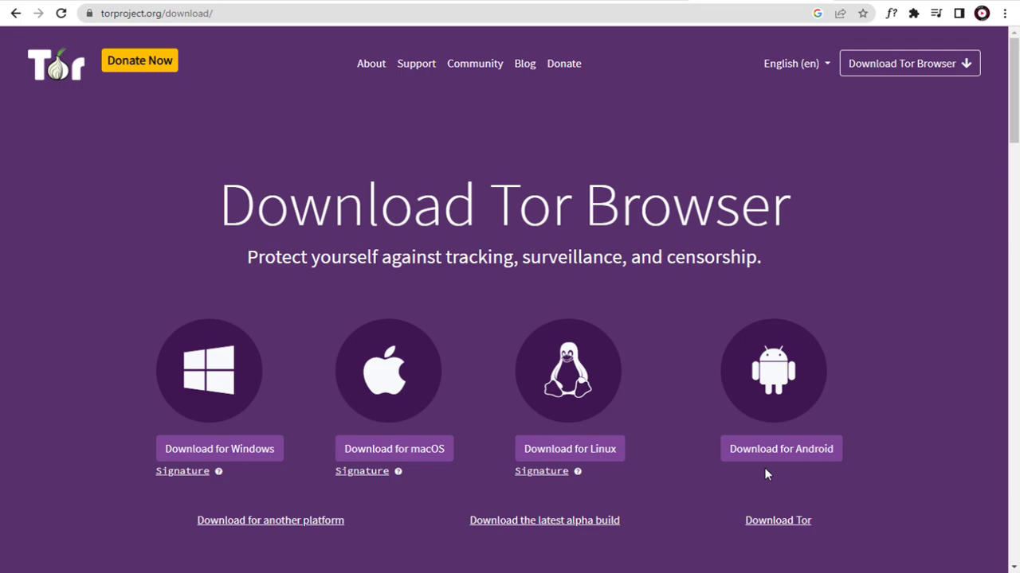
{"action": "mouse_move", "coordinate": [219, 448]}
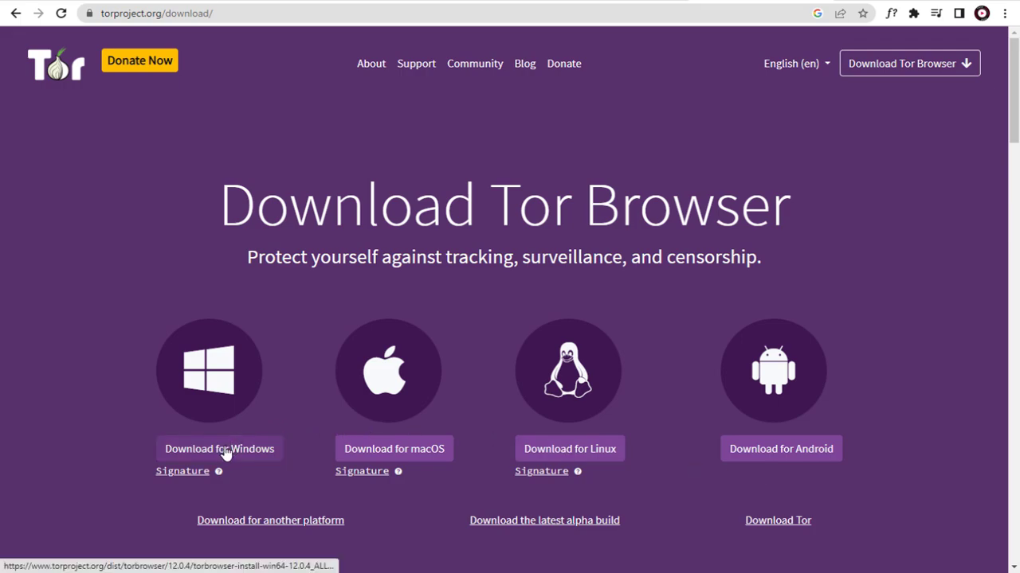
Step: Download Tor Browser for Windows and open the installer from the download bar
{"action": "left_click", "coordinate": [219, 449]}
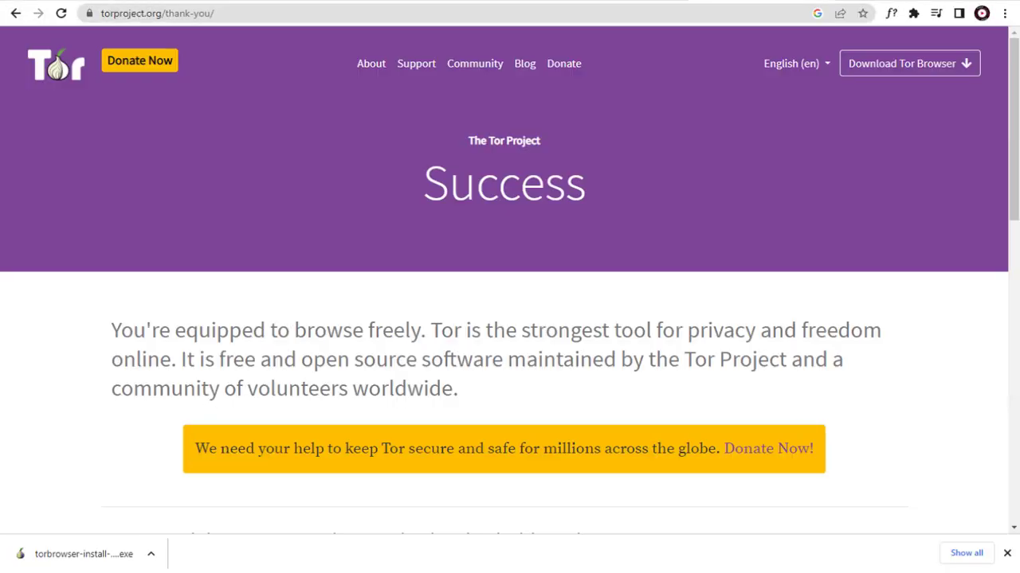
{"action": "left_click", "coordinate": [84, 554]}
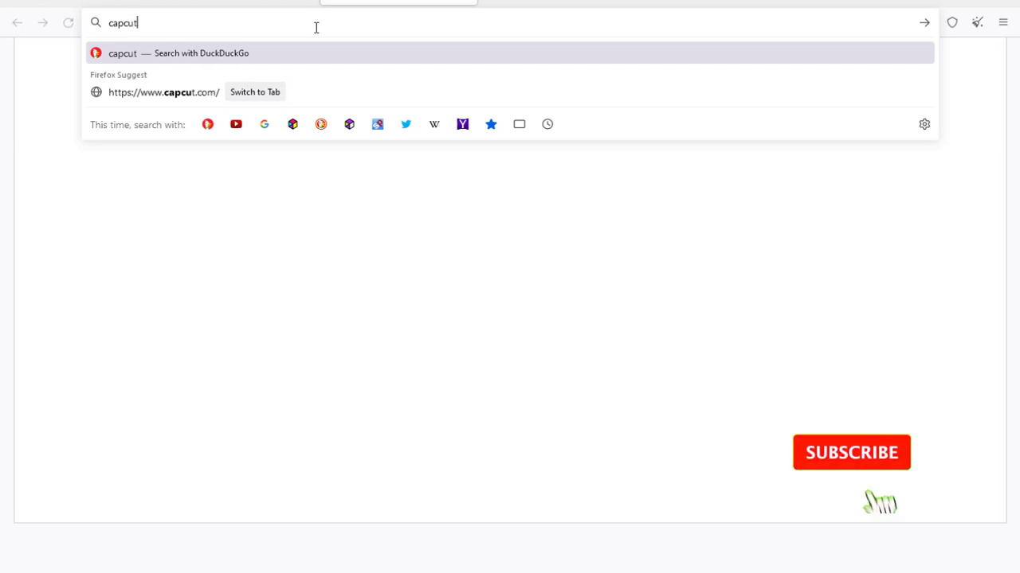
{"action": "left_click", "coordinate": [164, 92]}
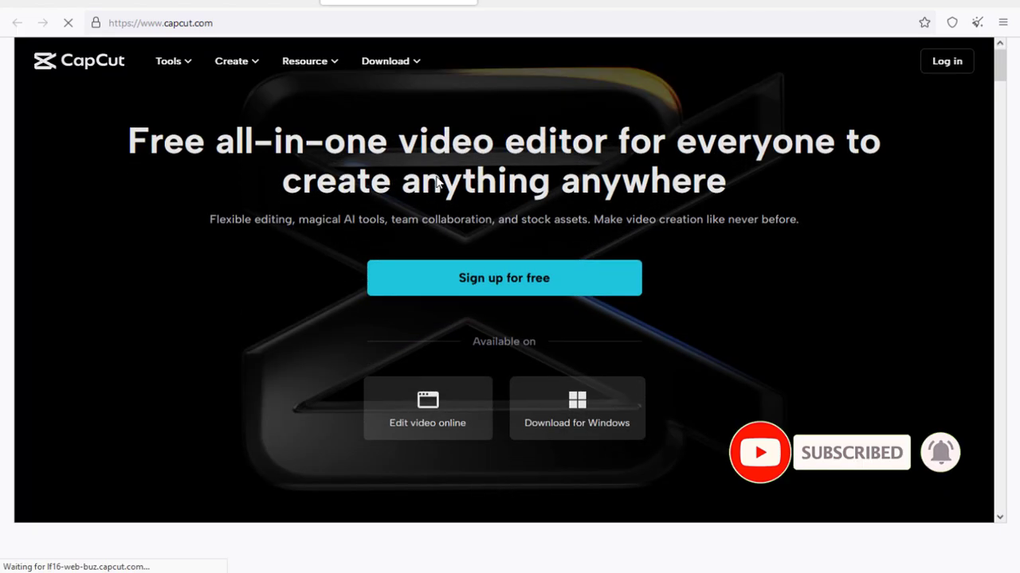